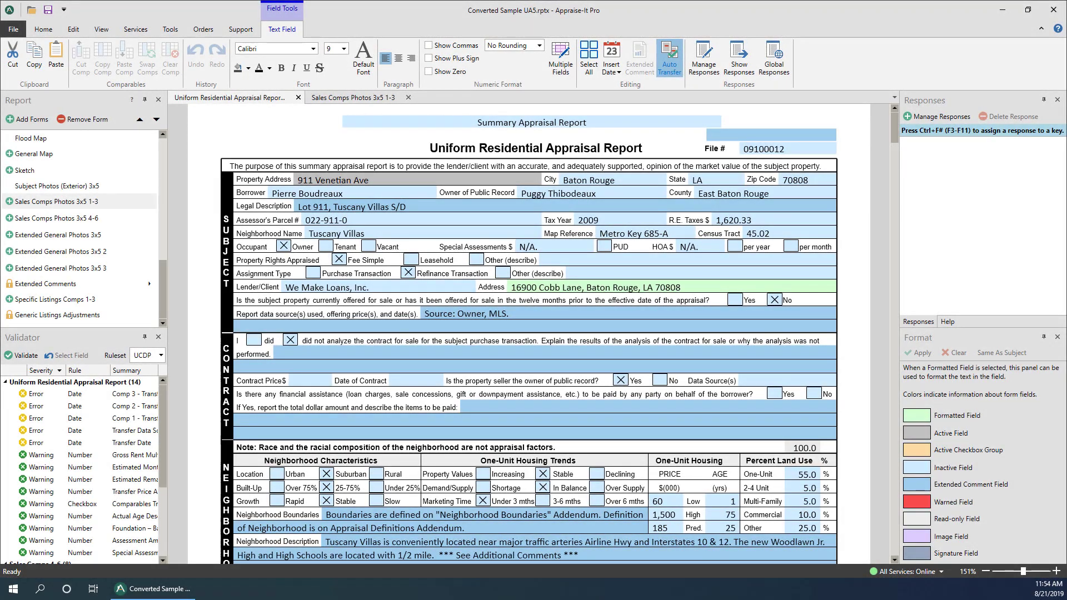
mouse_move(919, 154)
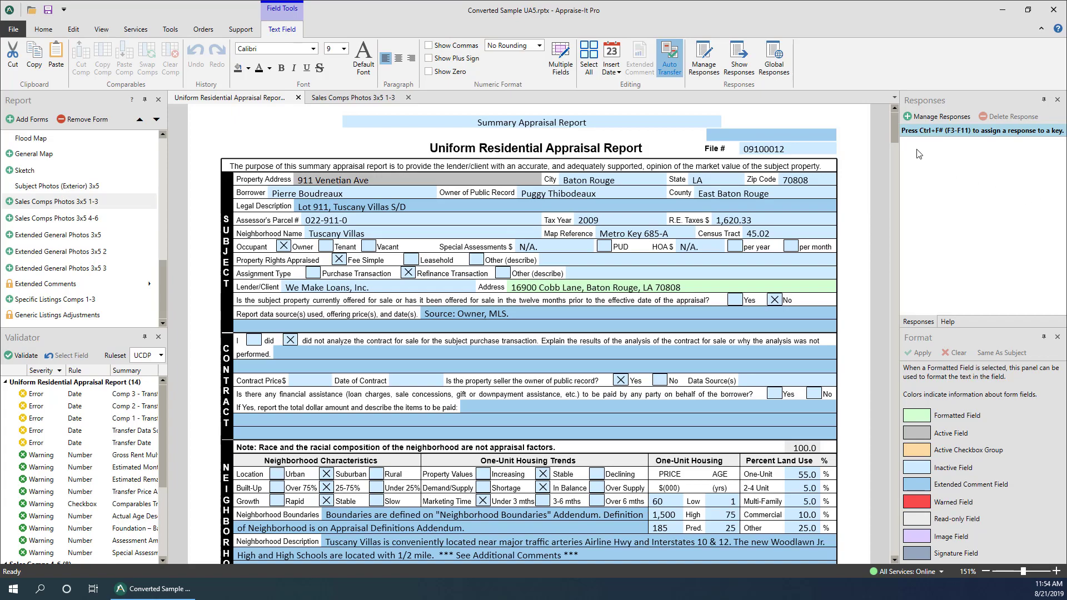
Scroll the appraisal report down to the Sales Comparison Approach grid showing Comparables #1 to #3
scroll(down, 3)
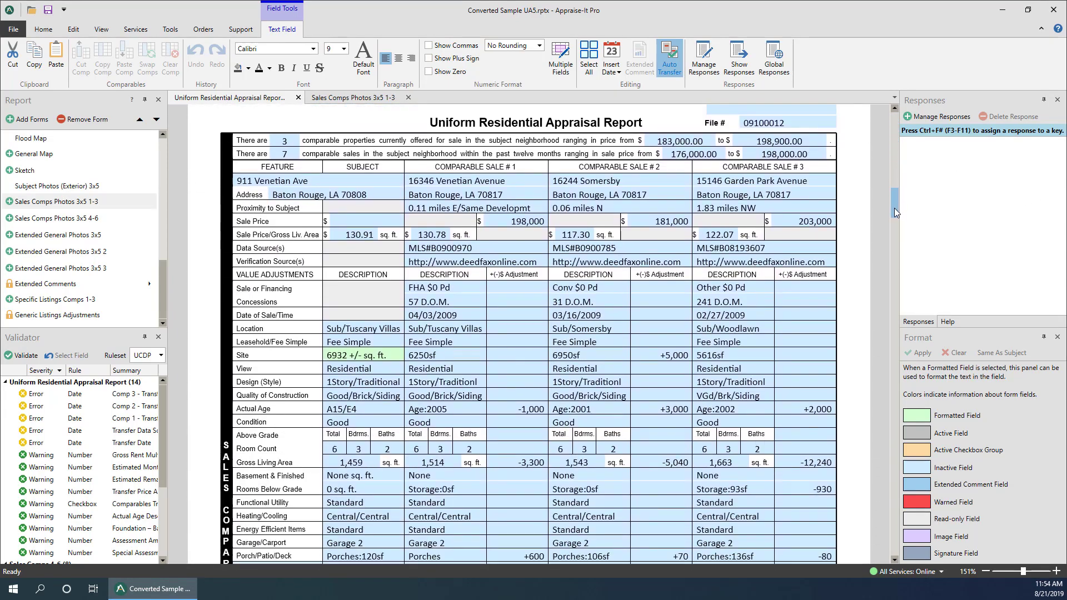
scroll(down, 3)
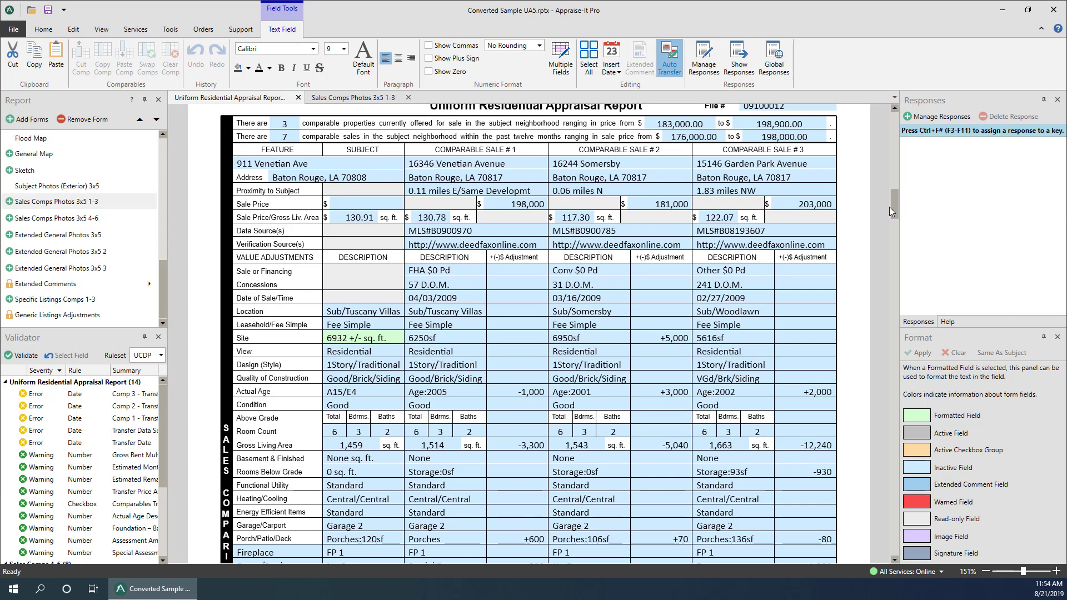
mouse_move(615, 267)
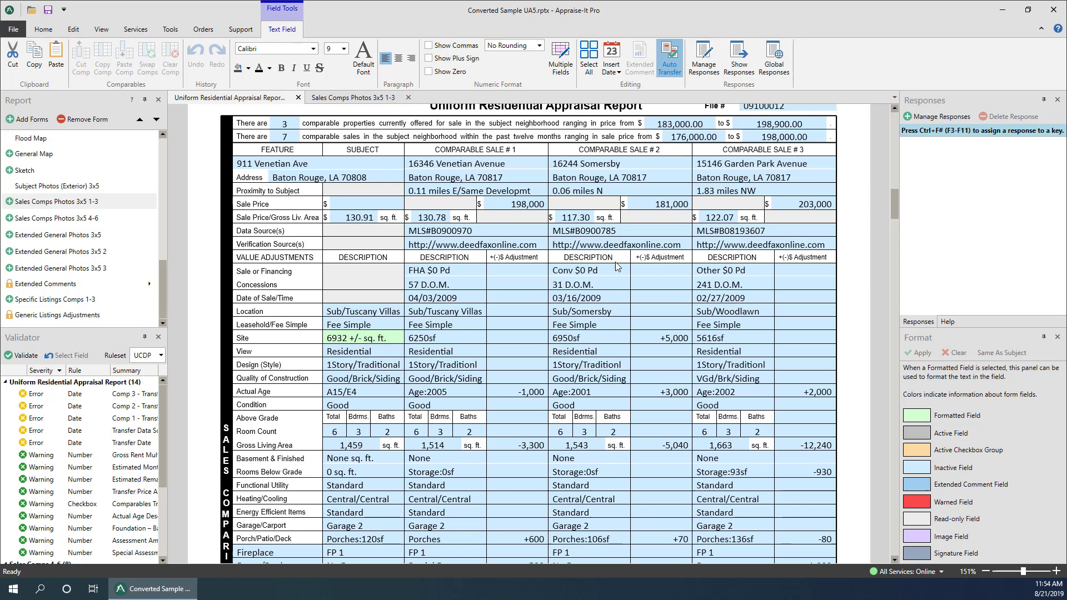
Clear Comparable Sale #1 and check its Sales Comps Photos 3x5 1-3 addendum entry
click(436, 284)
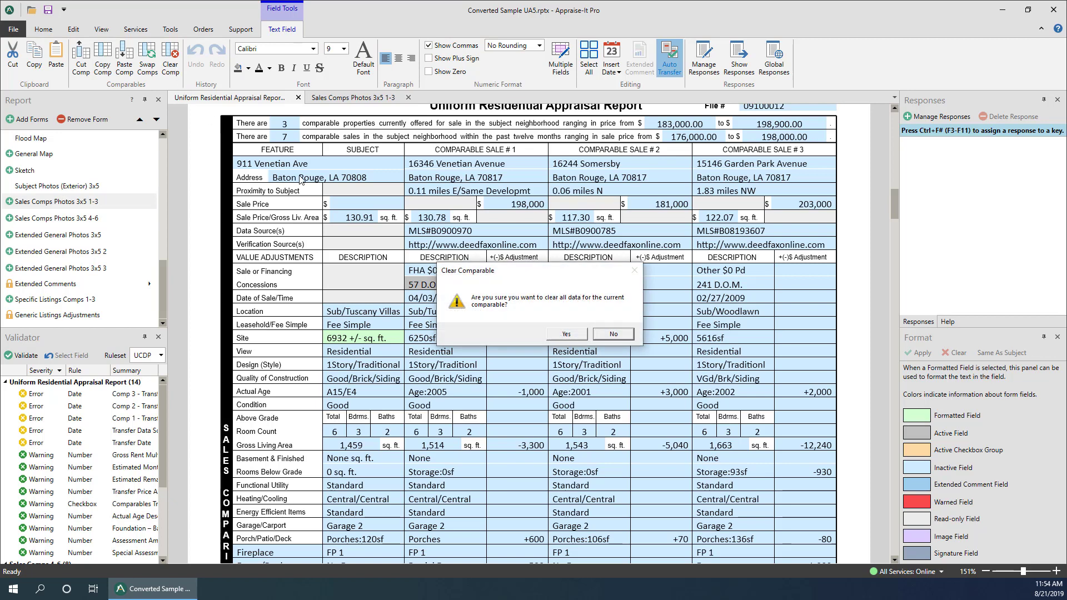
click(566, 334)
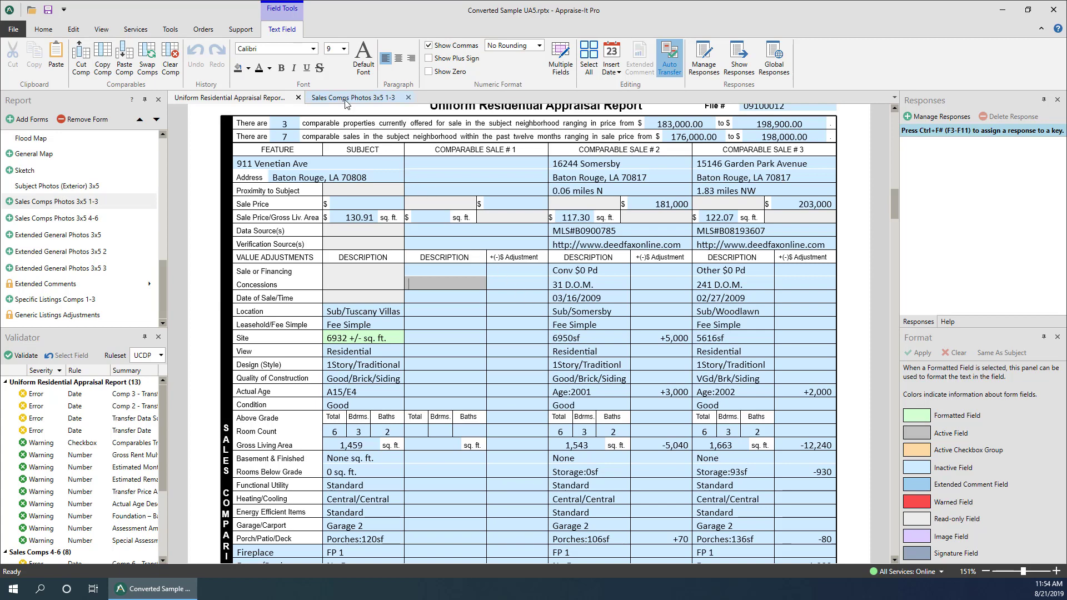
click(354, 98)
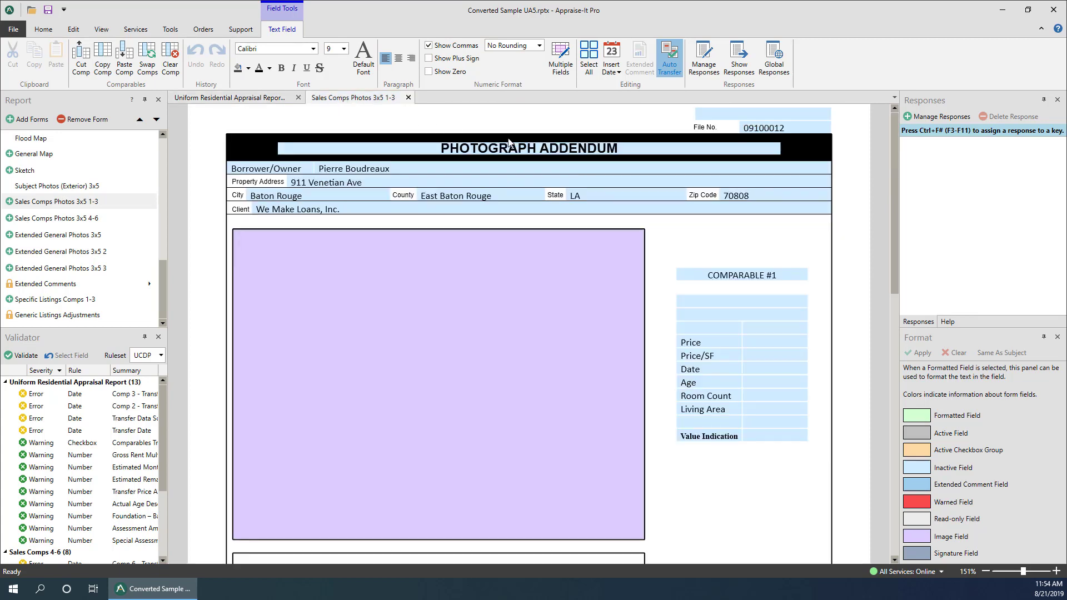
scroll(down, 3)
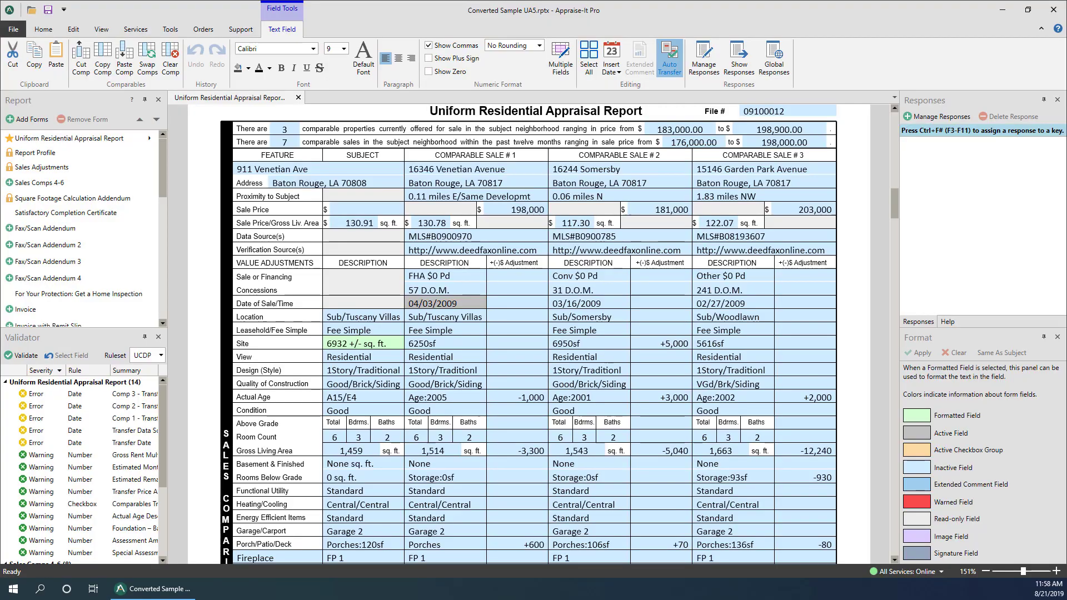
Clear a comparable's data with Clear Comp from its sale date field's context menu
right_click(433, 303)
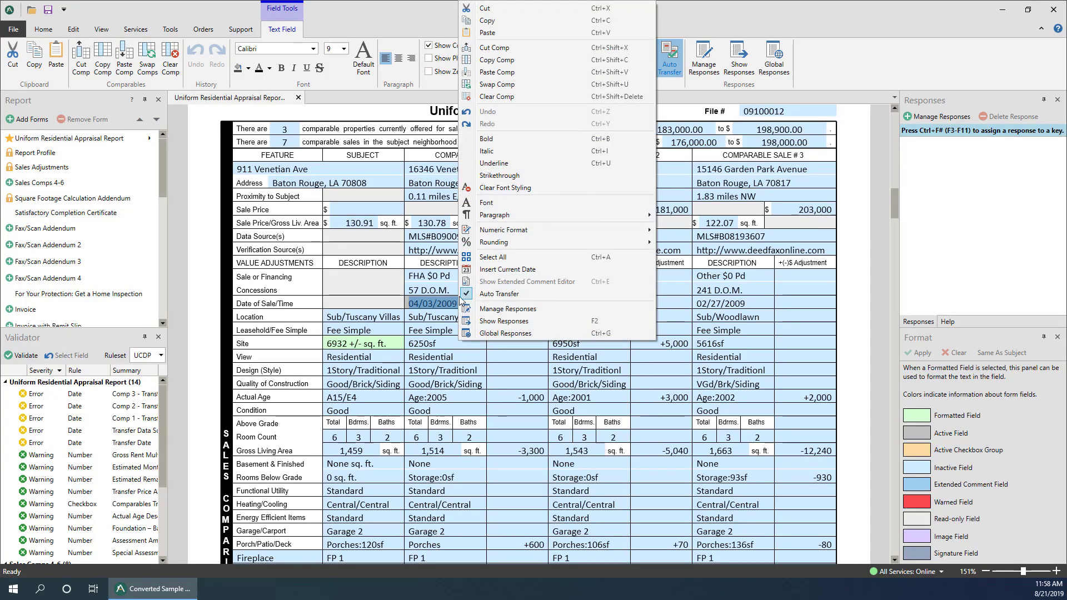
mouse_move(506, 96)
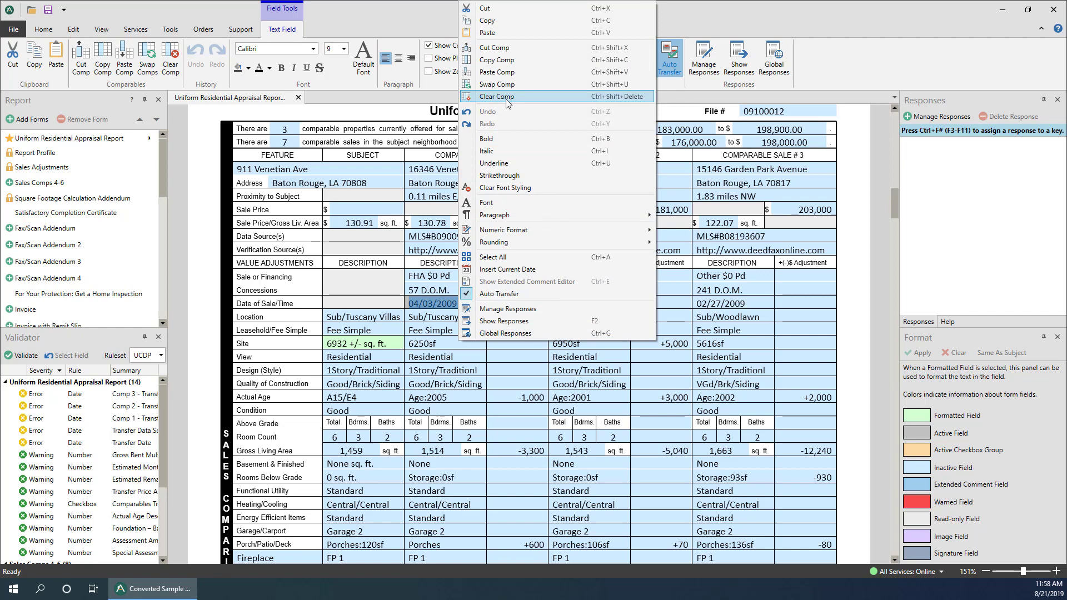
click(497, 96)
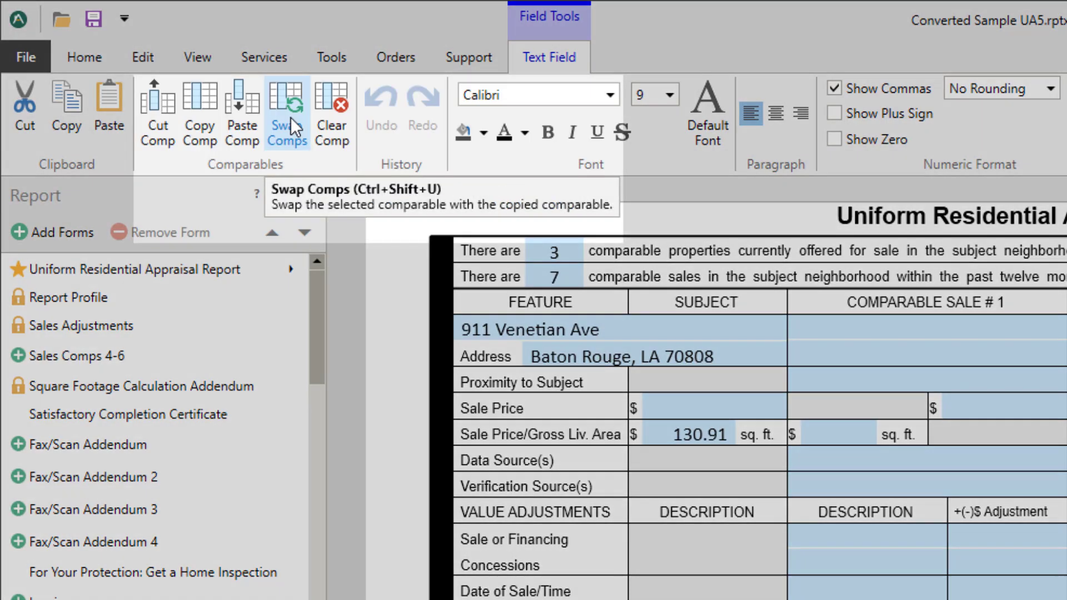
mouse_move(157, 112)
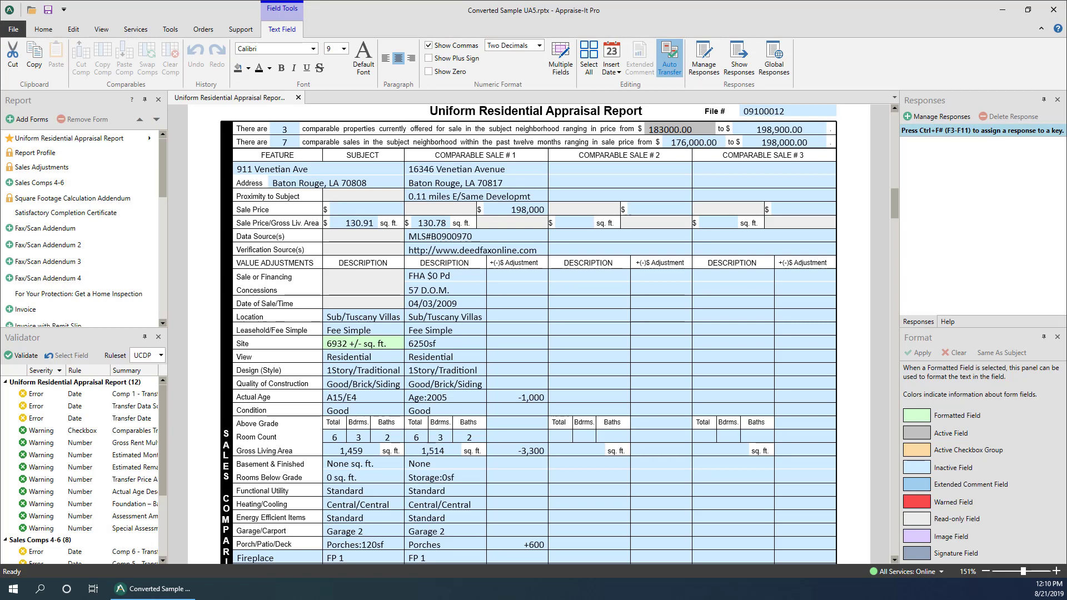
Copy Comparable Sale #1 with Copy Comp and place focus in Comparable Sale #3's column
click(433, 303)
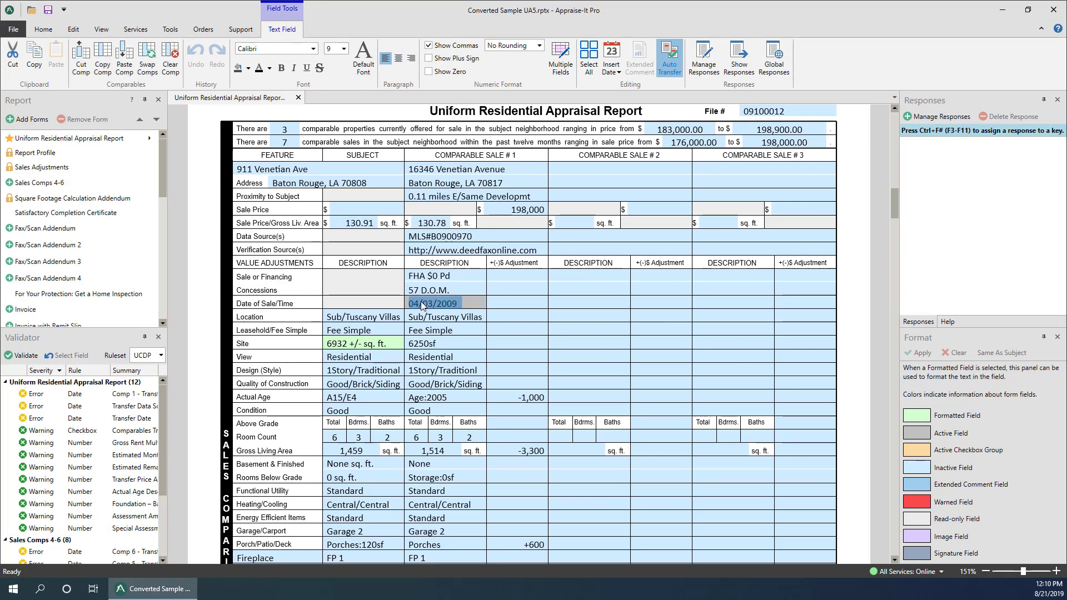
mouse_move(103, 58)
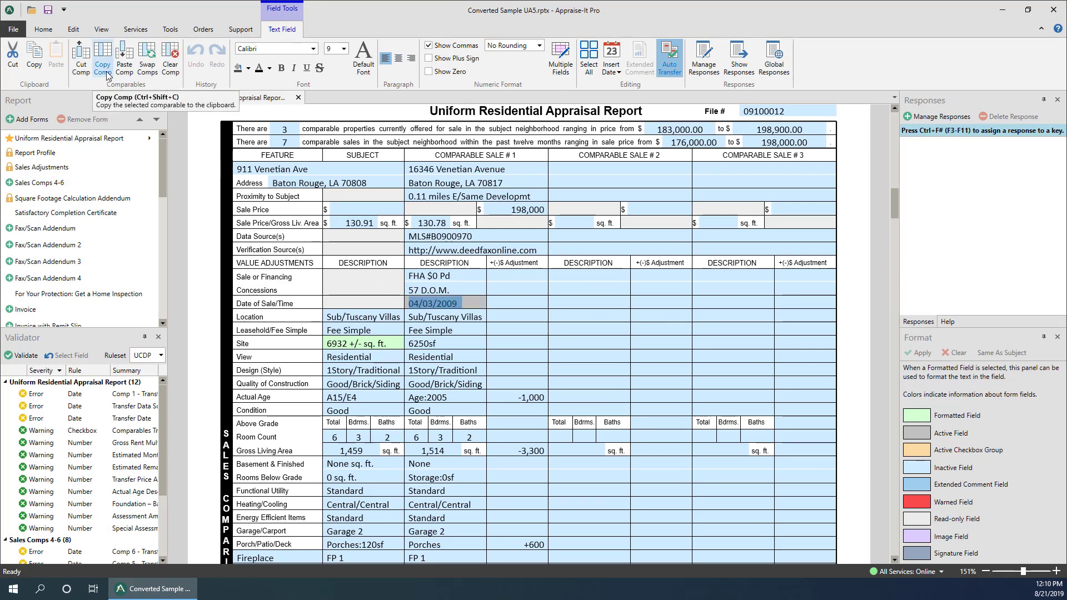
right_click(439, 303)
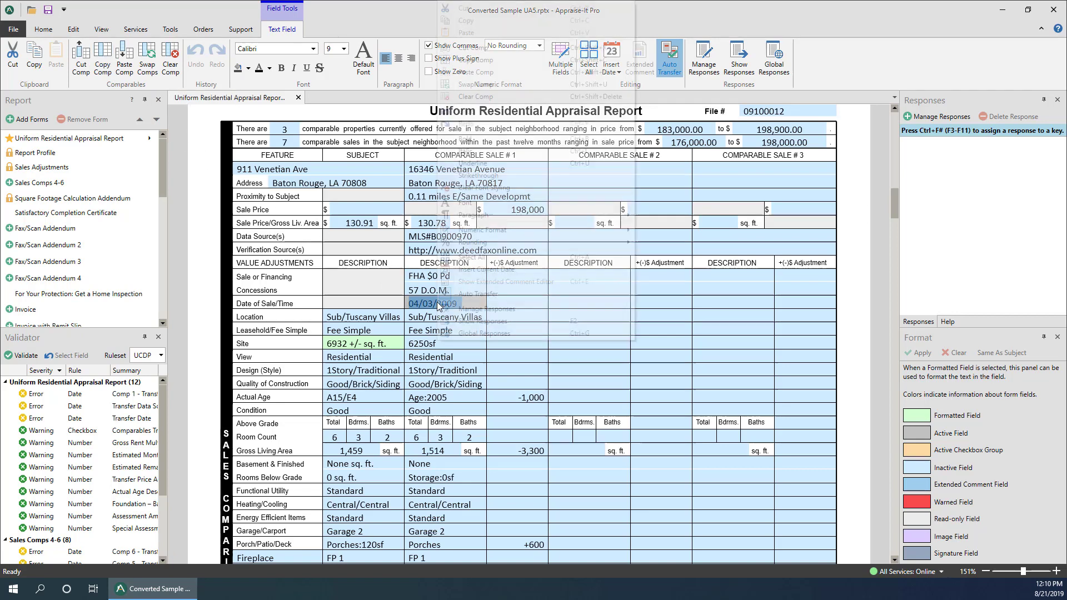
right_click(436, 303)
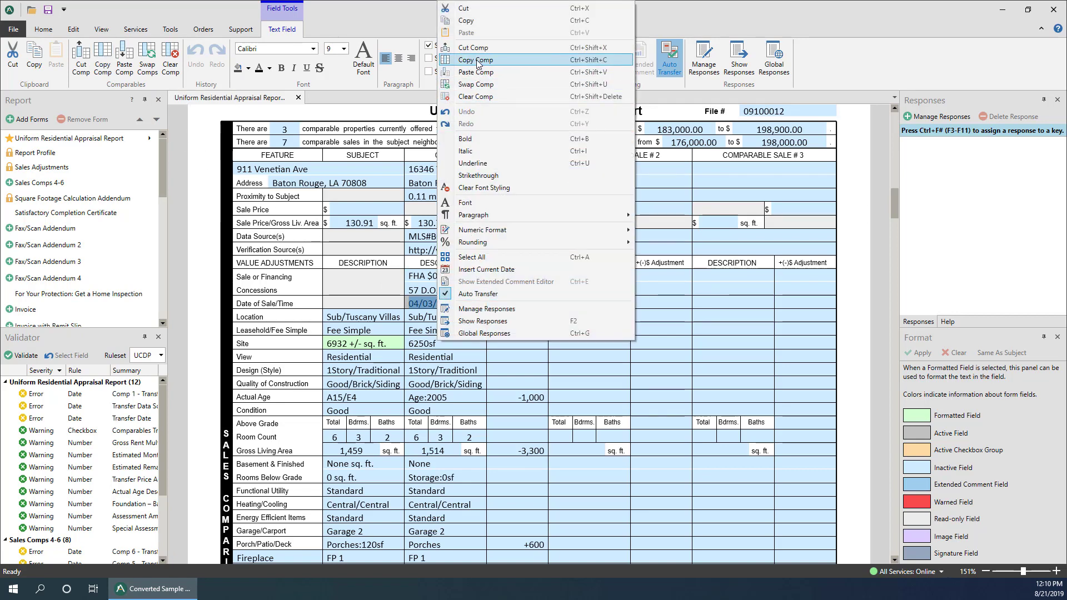
click(478, 60)
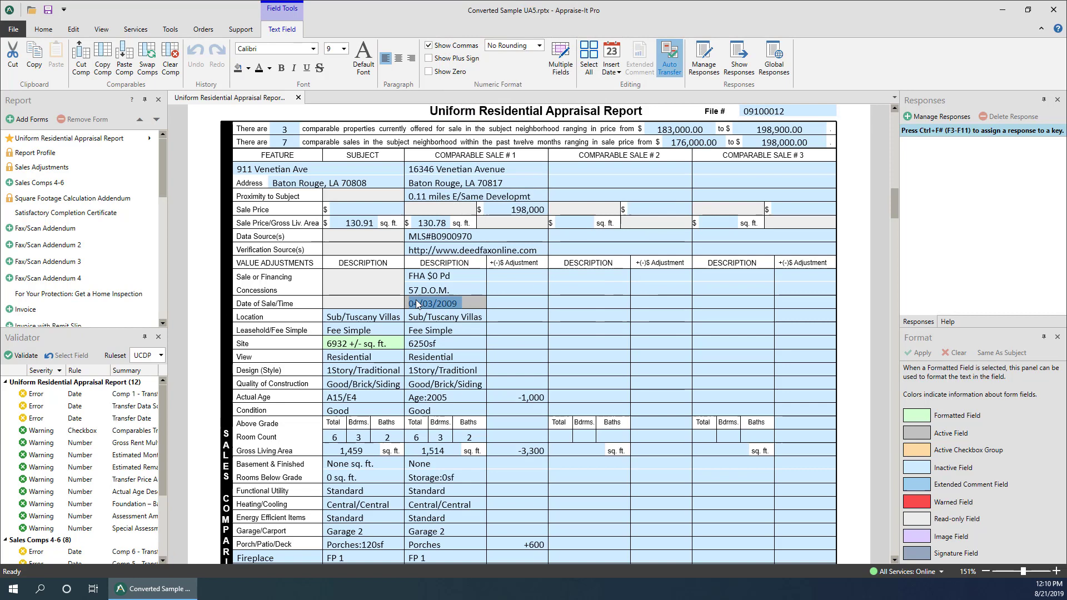
key(ctrl+shift+c)
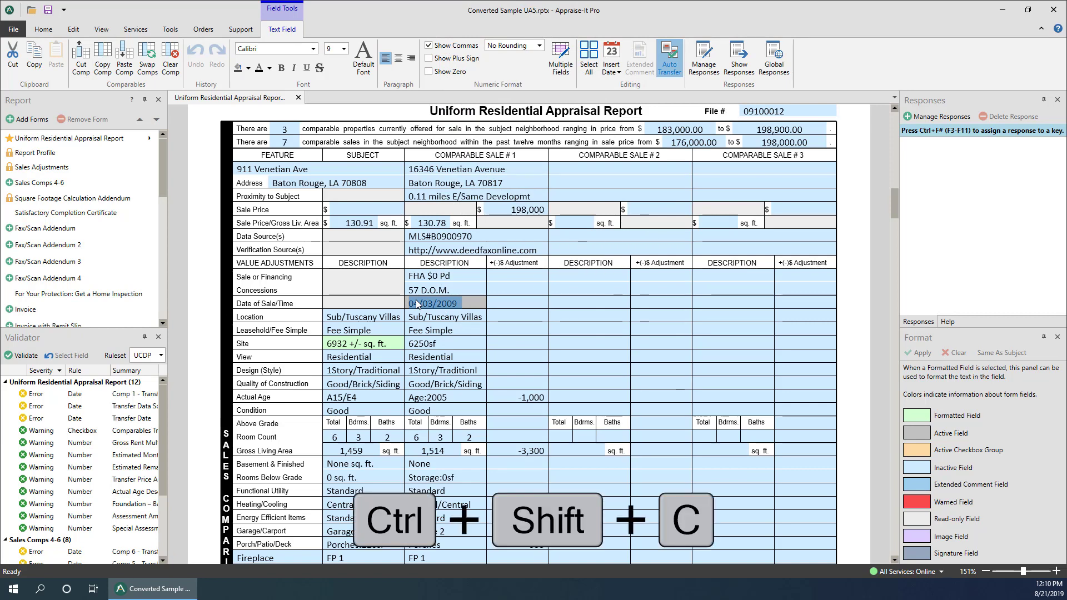
key(ctrl+shift+c)
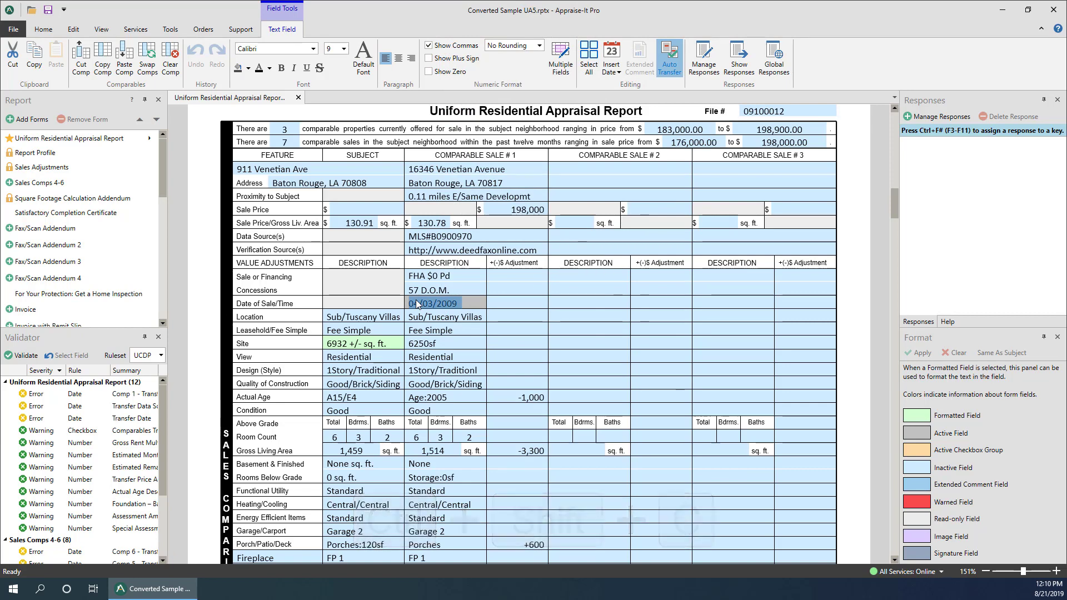
click(733, 303)
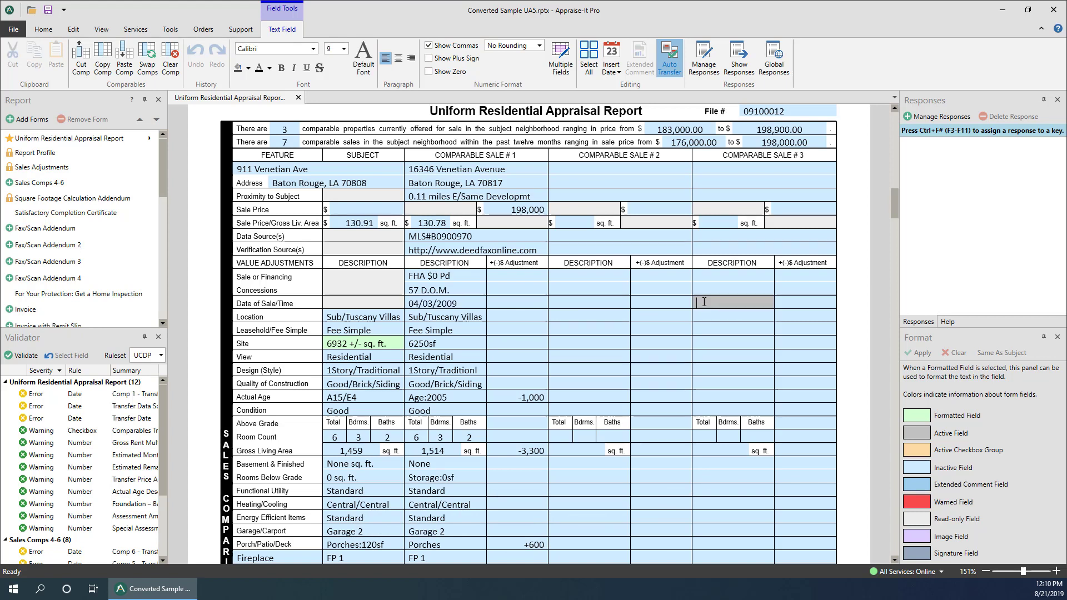
mouse_move(124, 61)
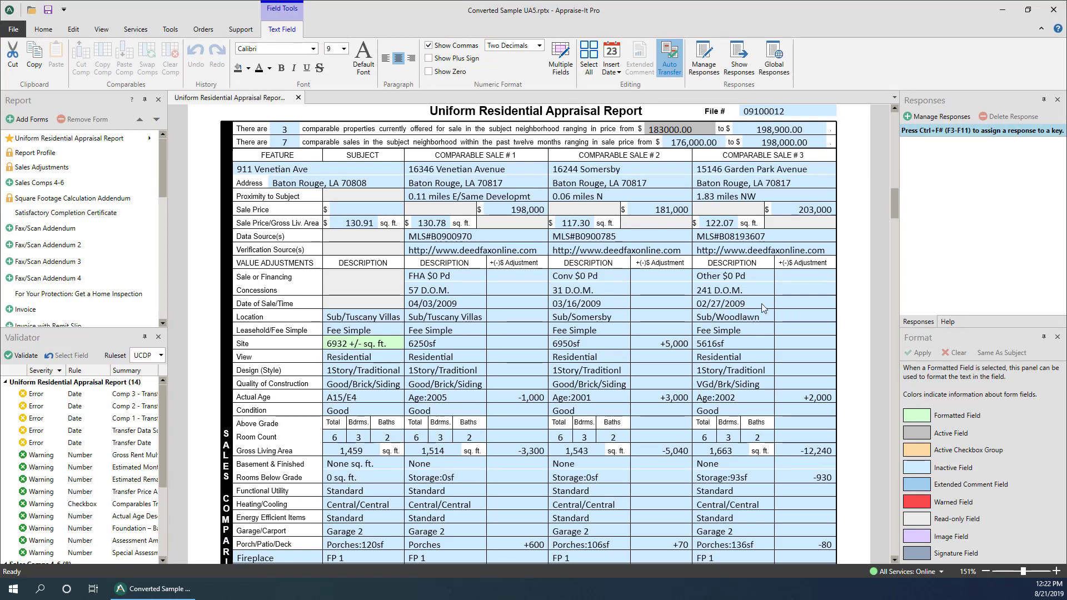
Paste Comparable Sale #1 into Comparable Sale #3, choosing Overwrite in the Paste Comparable dialog
right_click(721, 303)
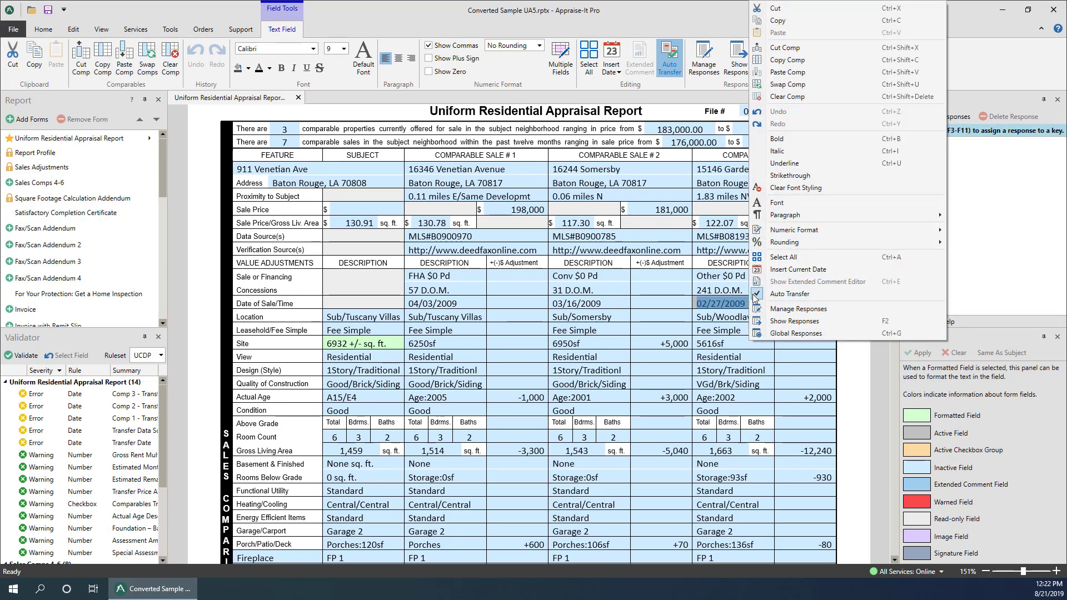
mouse_move(783, 72)
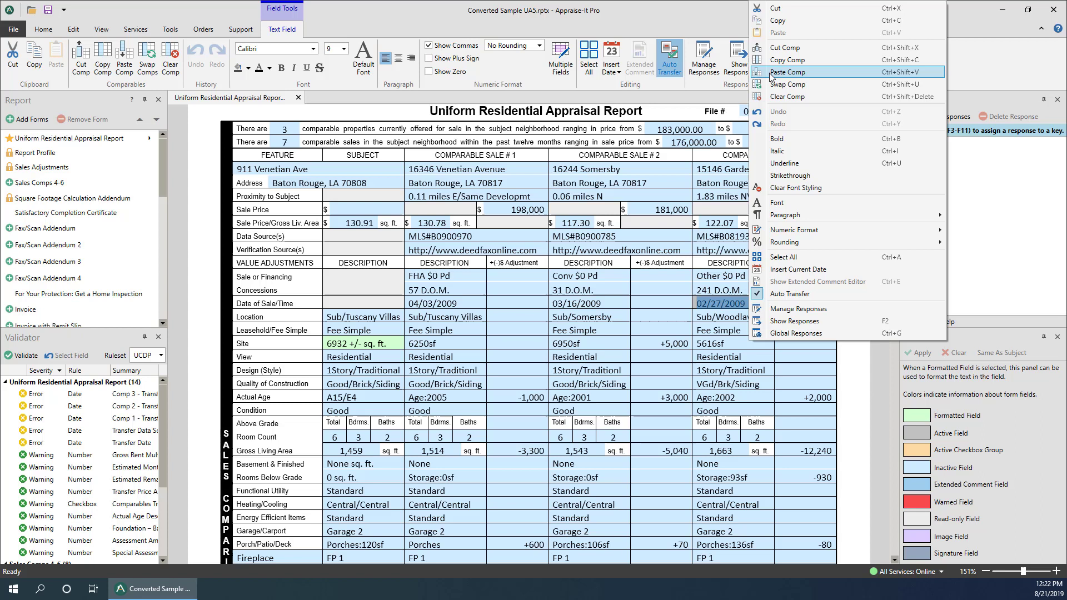
click(788, 72)
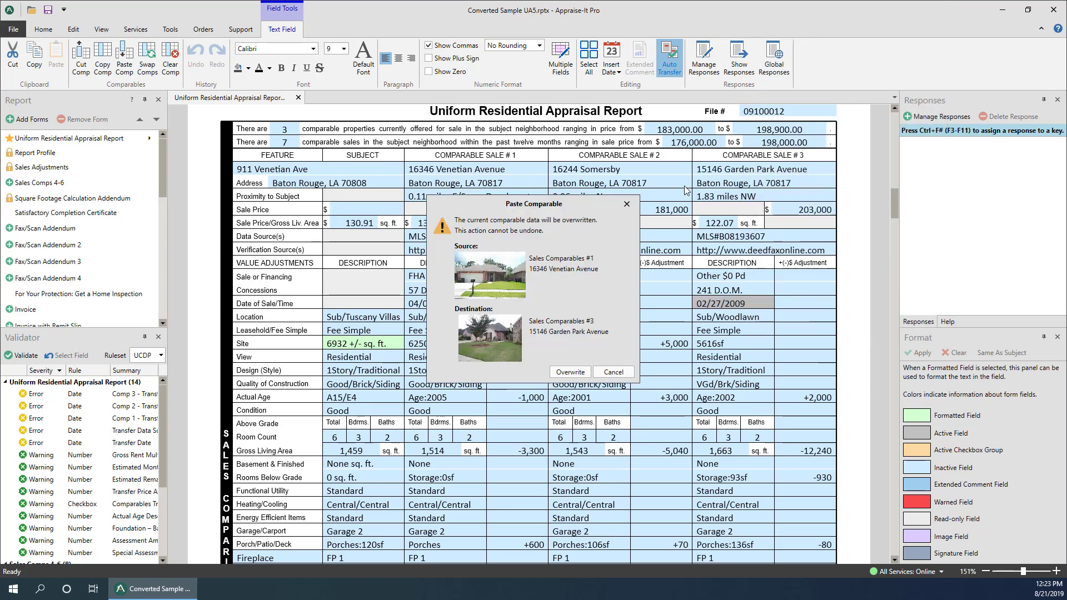
click(570, 373)
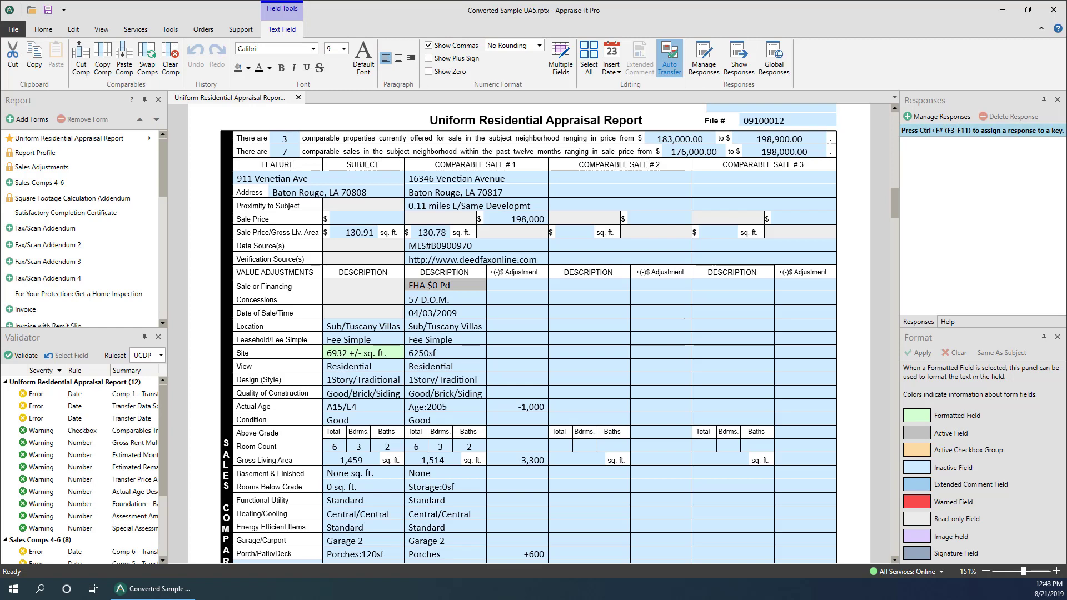
mouse_move(889, 366)
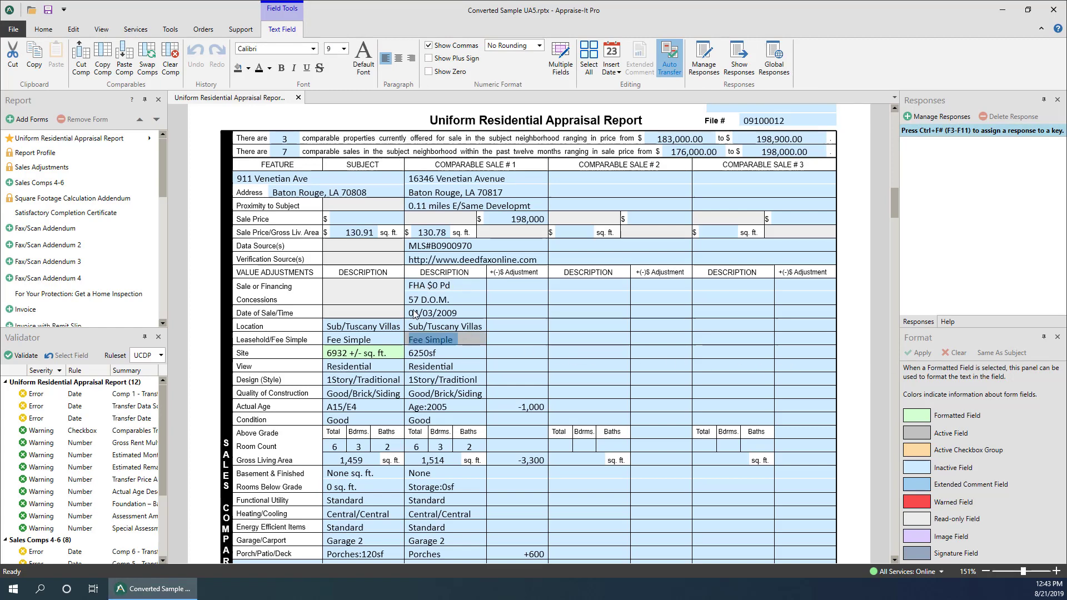
Use Comparables ribbon commands on comps 1 and 3 to restore Venetian, Somersby and Garden Park sales
click(81, 58)
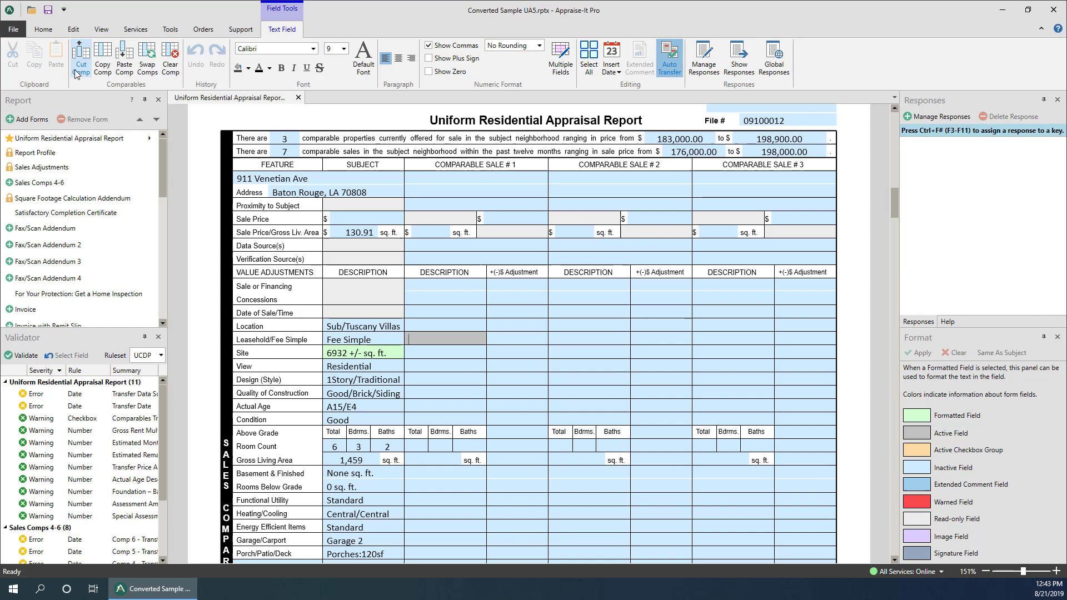
click(733, 338)
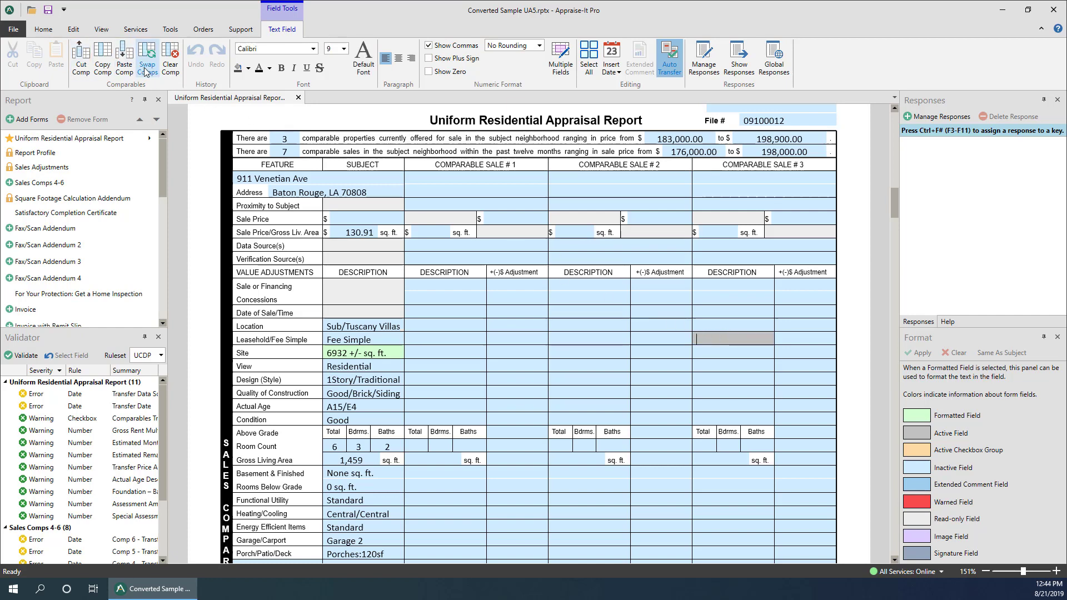
click(124, 58)
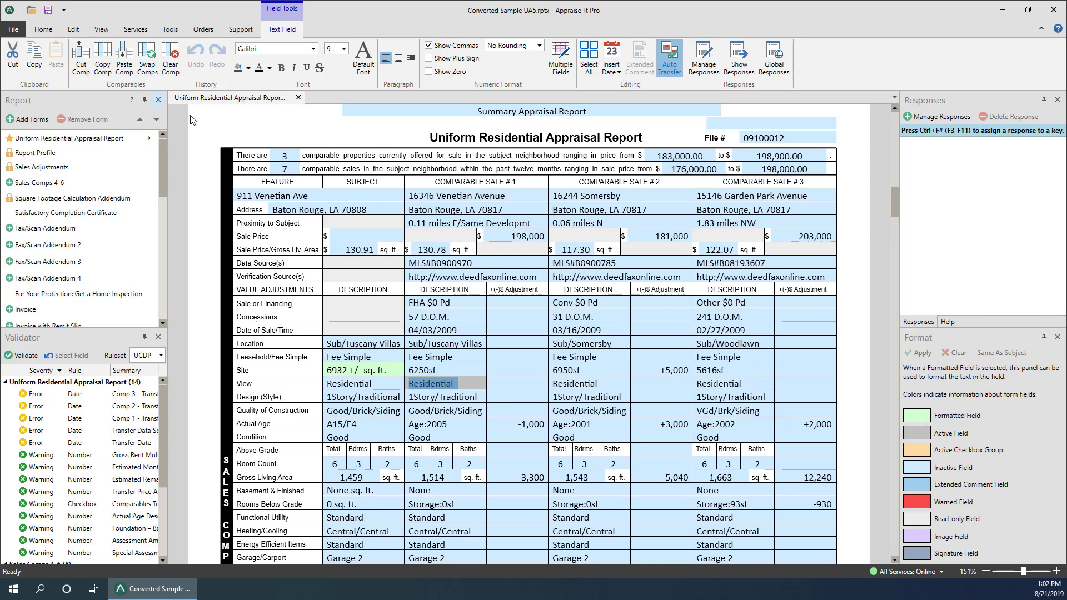
Swap Comparable Sales #3 and #1 with Swap Comp, confirming in the Swap Comparables dialog
click(731, 356)
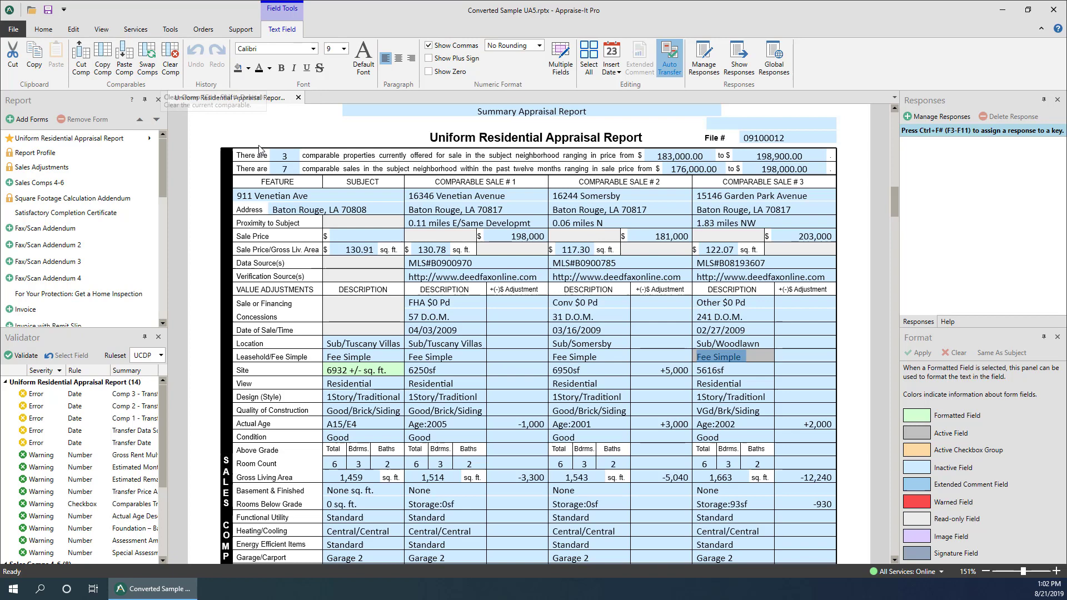
right_click(725, 356)
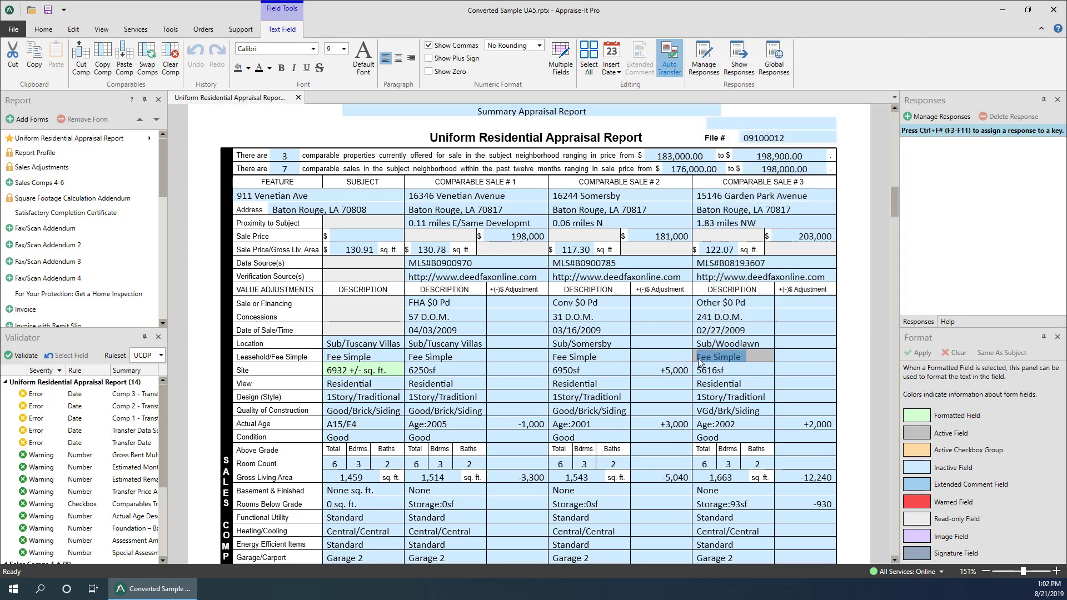
key(ctrl+shift+u)
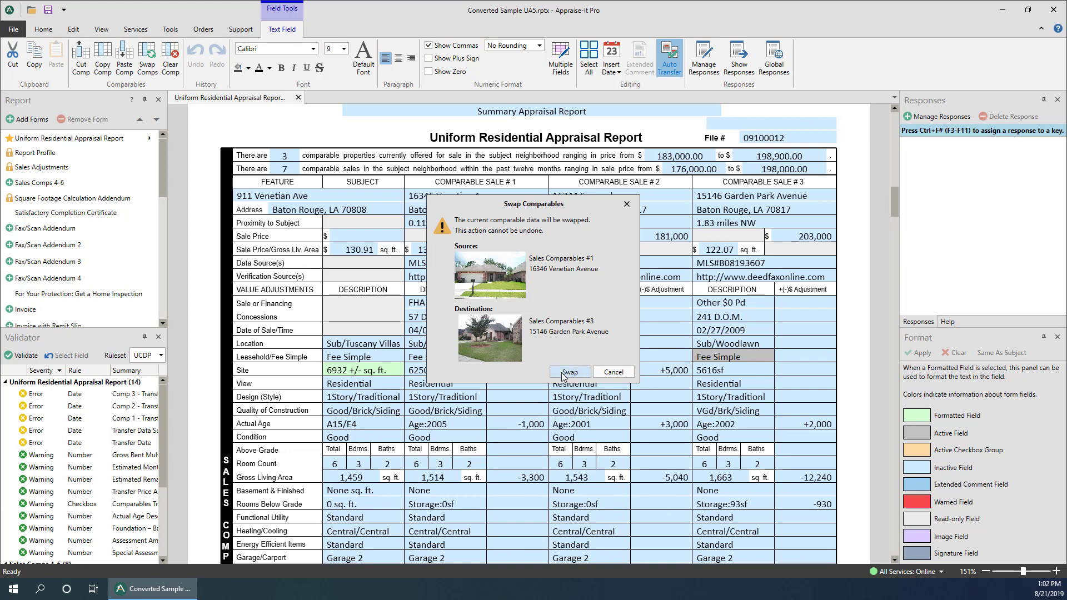
click(569, 371)
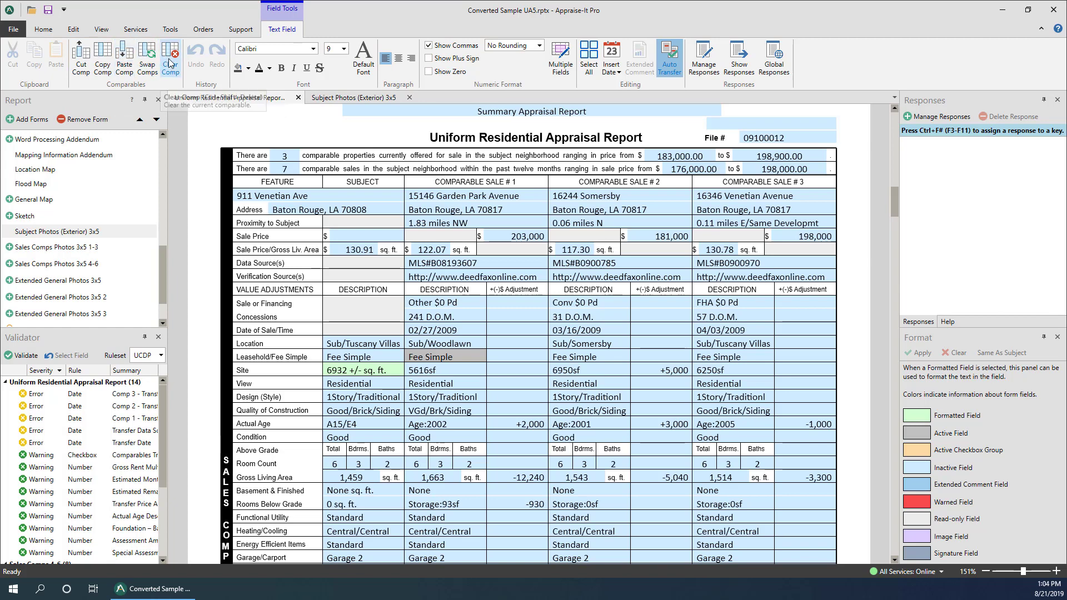
mouse_move(252, 86)
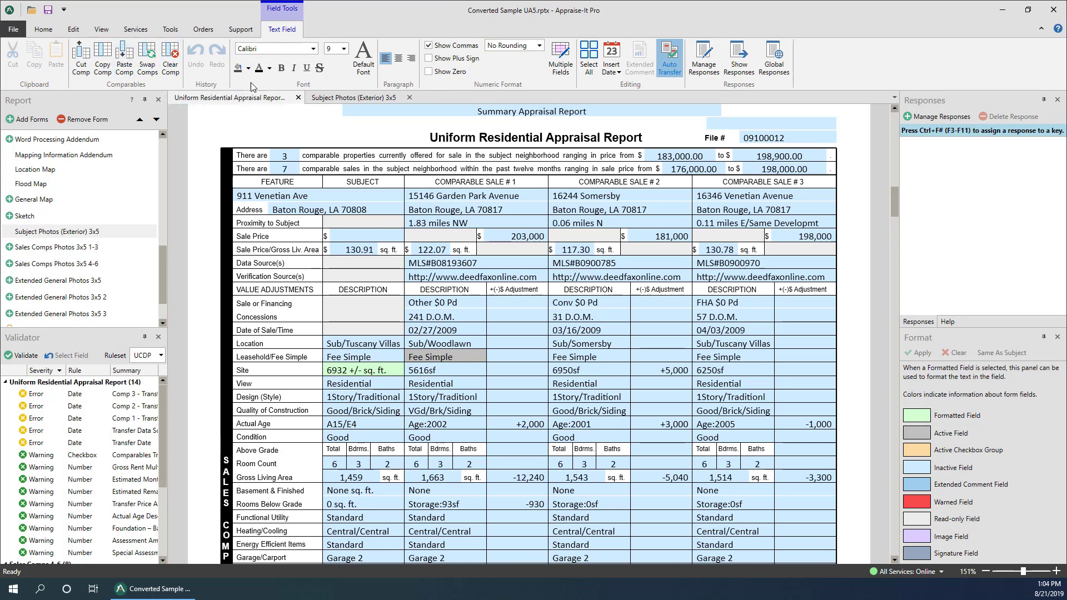
Show the Subject Photos (Exterior) 3x5 addendum and scroll through the front, rear and street photos
click(354, 97)
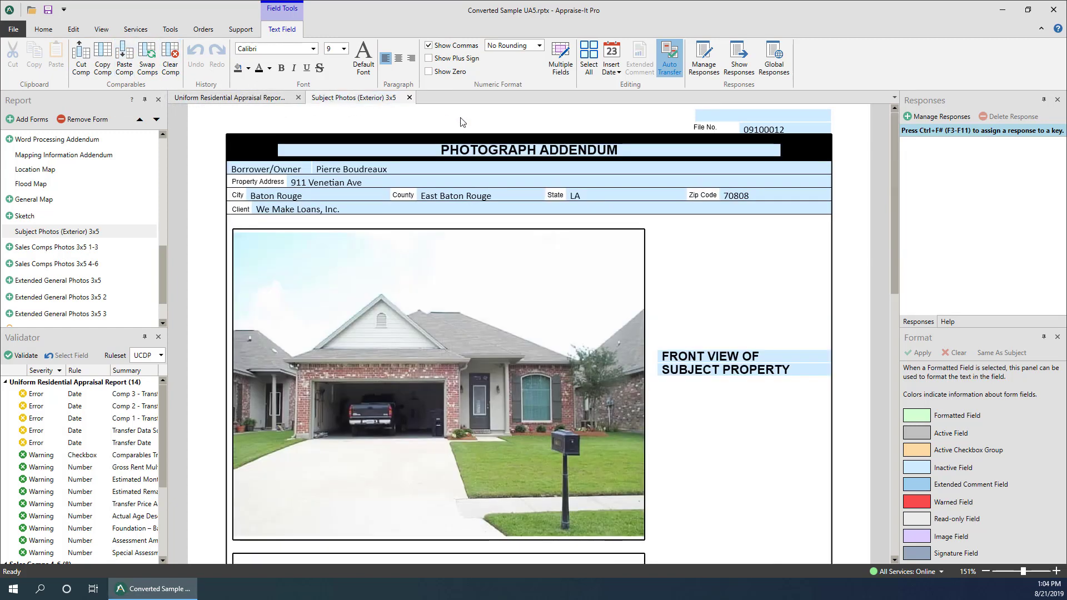
scroll(down, 3)
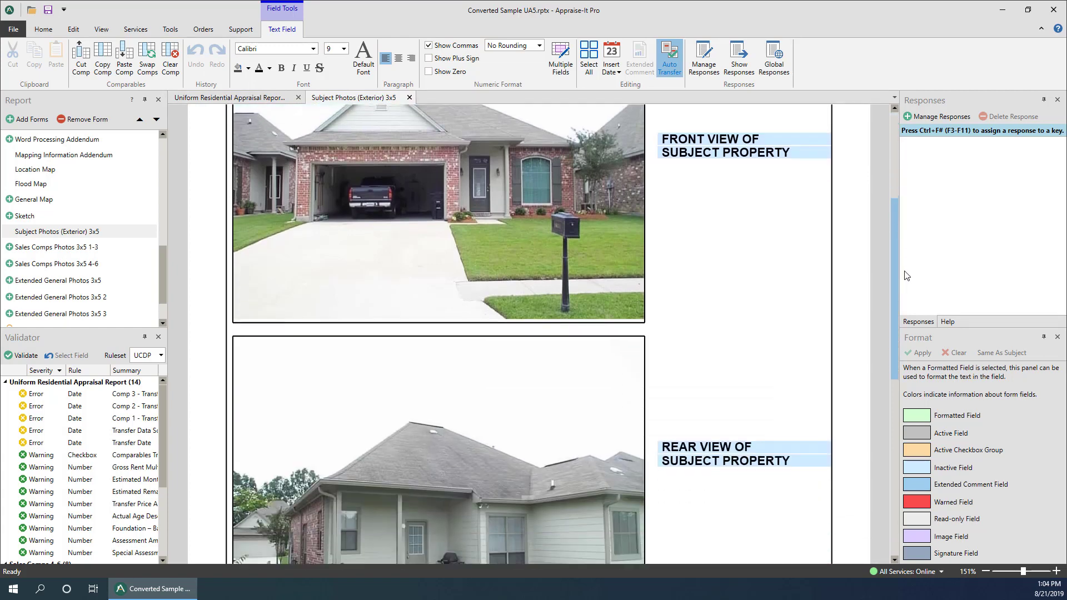
scroll(down, 3)
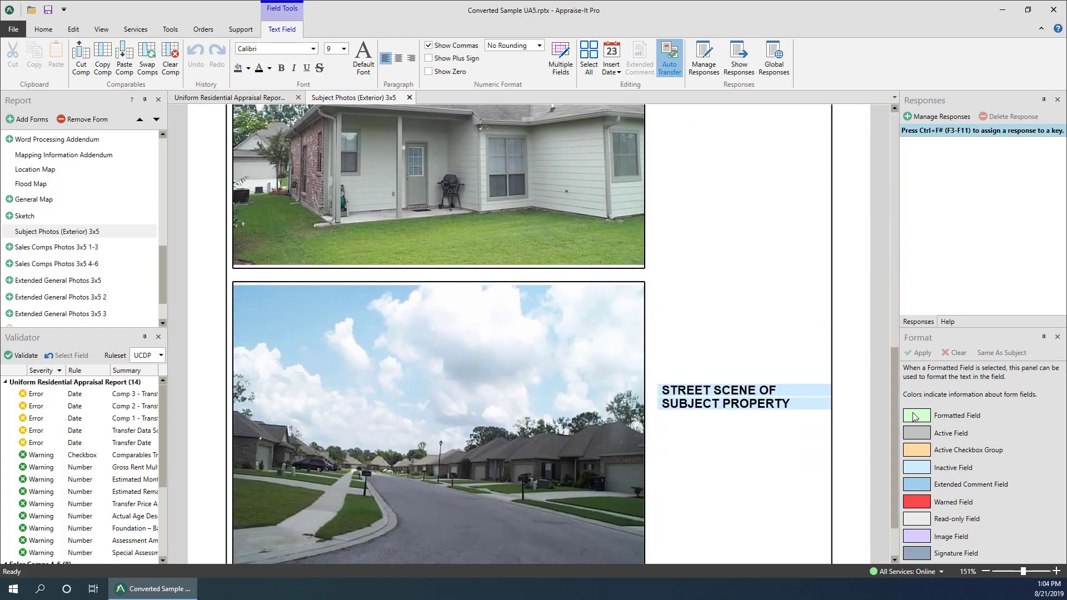